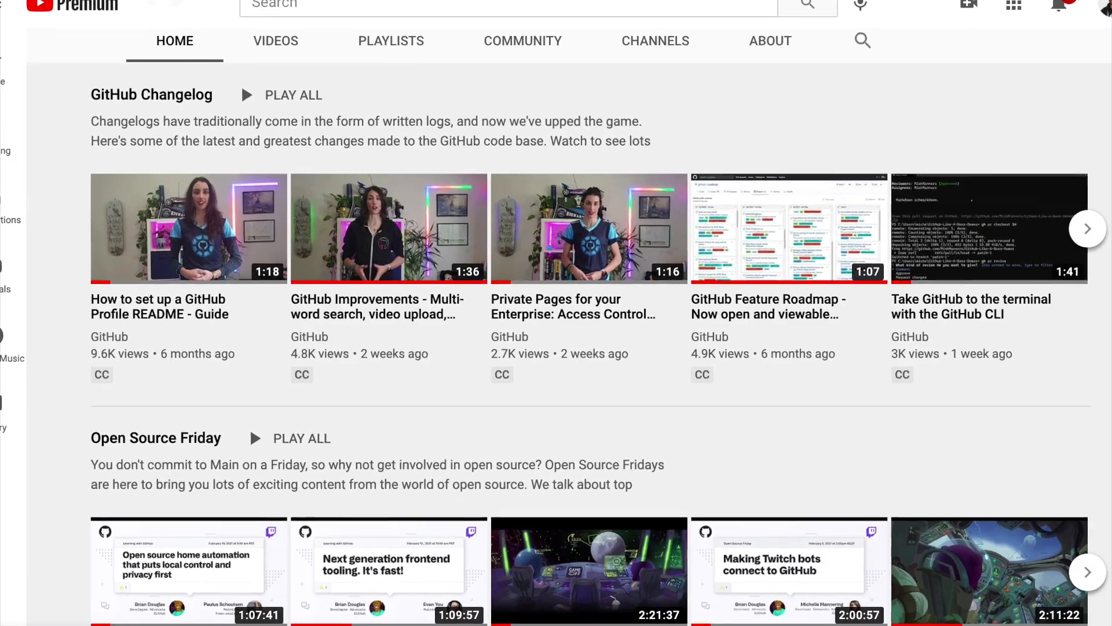
- Move from the GitHub channel's video collections to the demo repository's open issue
click(189, 227)
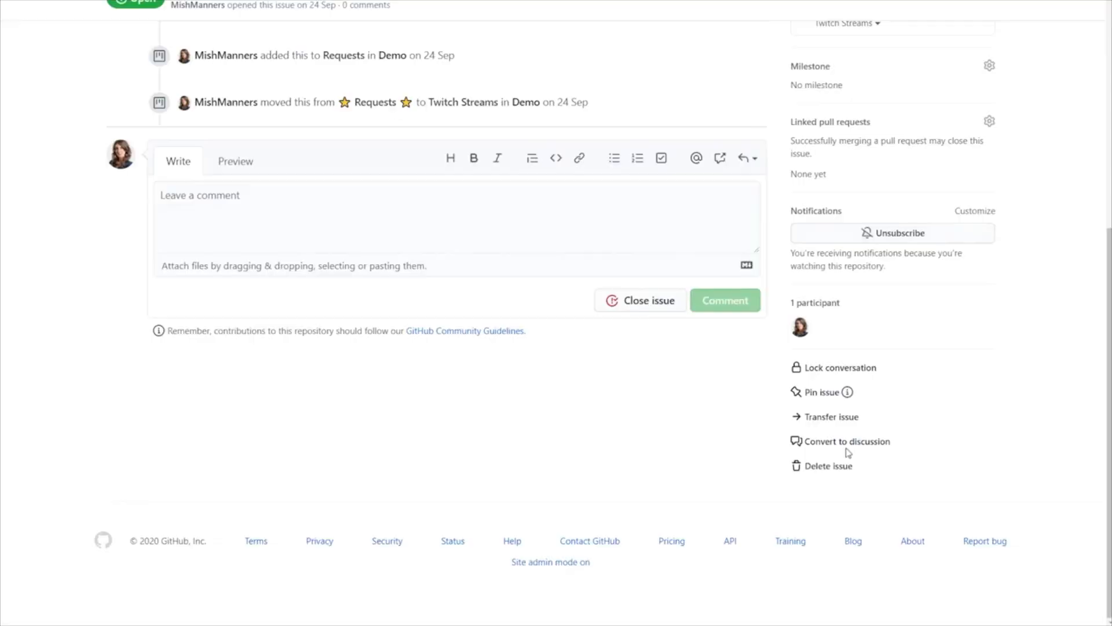
- Convert the Kanban boards issue to a discussion, reply about GitHub Project Boards, and scroll down
click(846, 442)
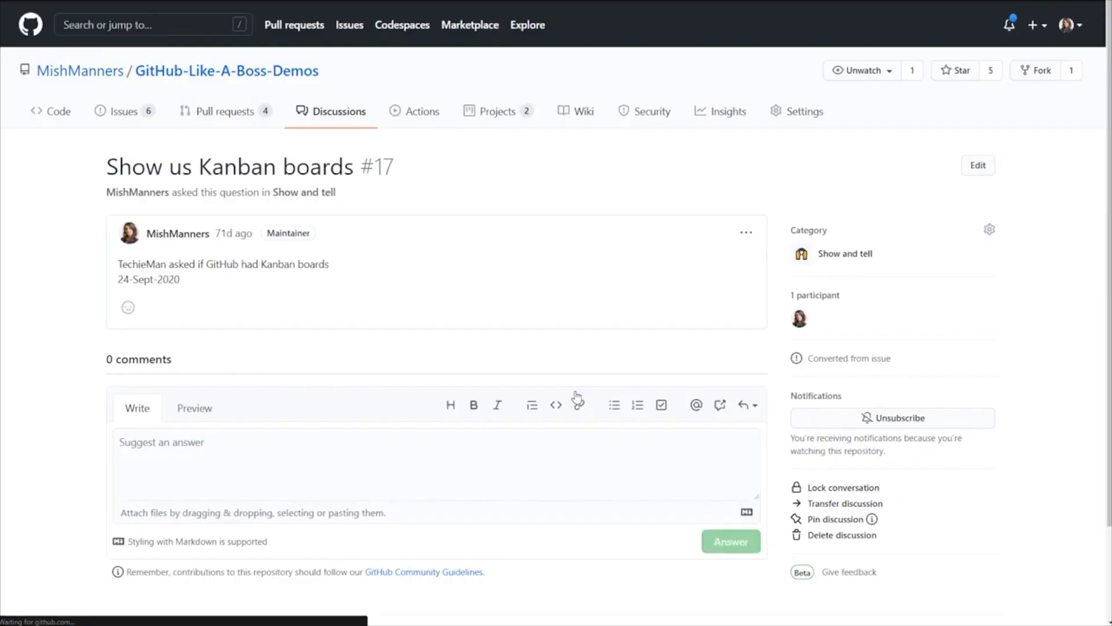
text(Yes we have GitHub Project Boards which)
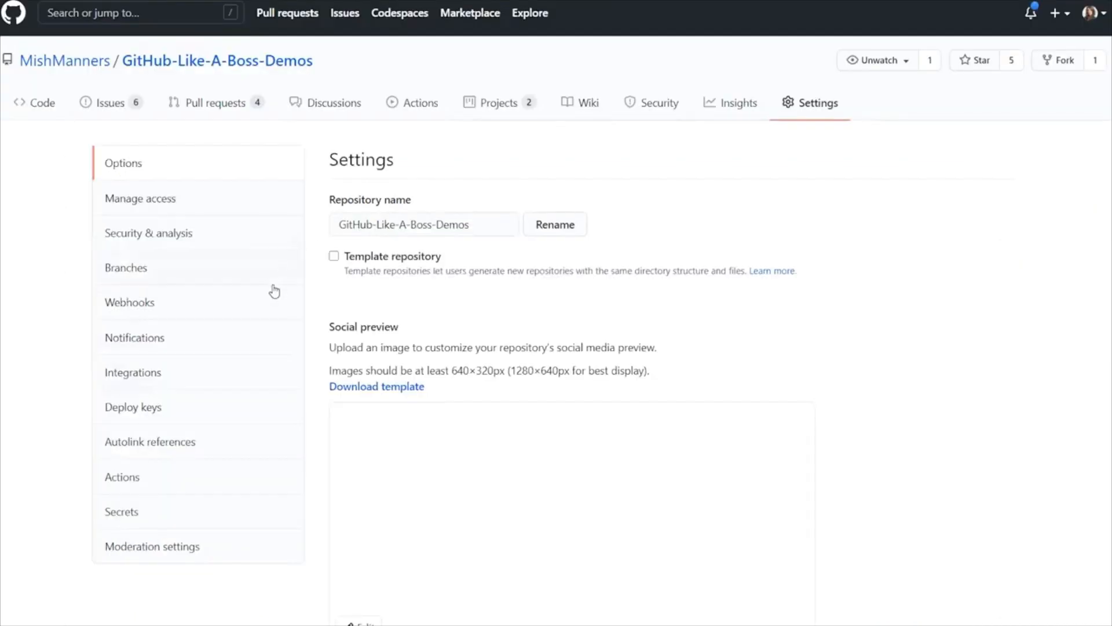
scroll(down, 3)
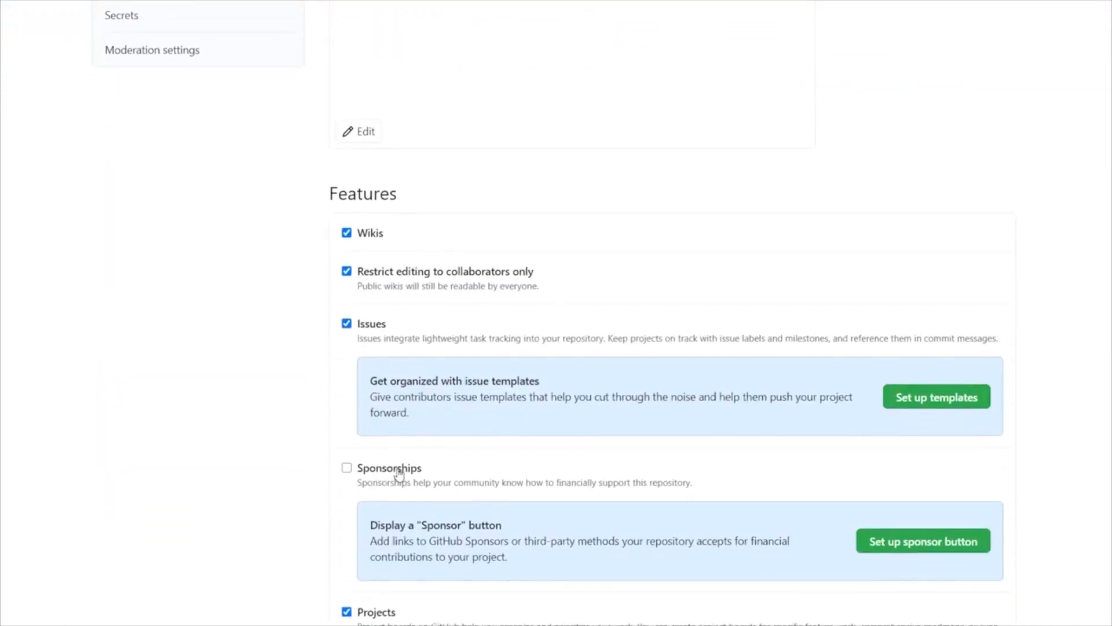
scroll(down, 3)
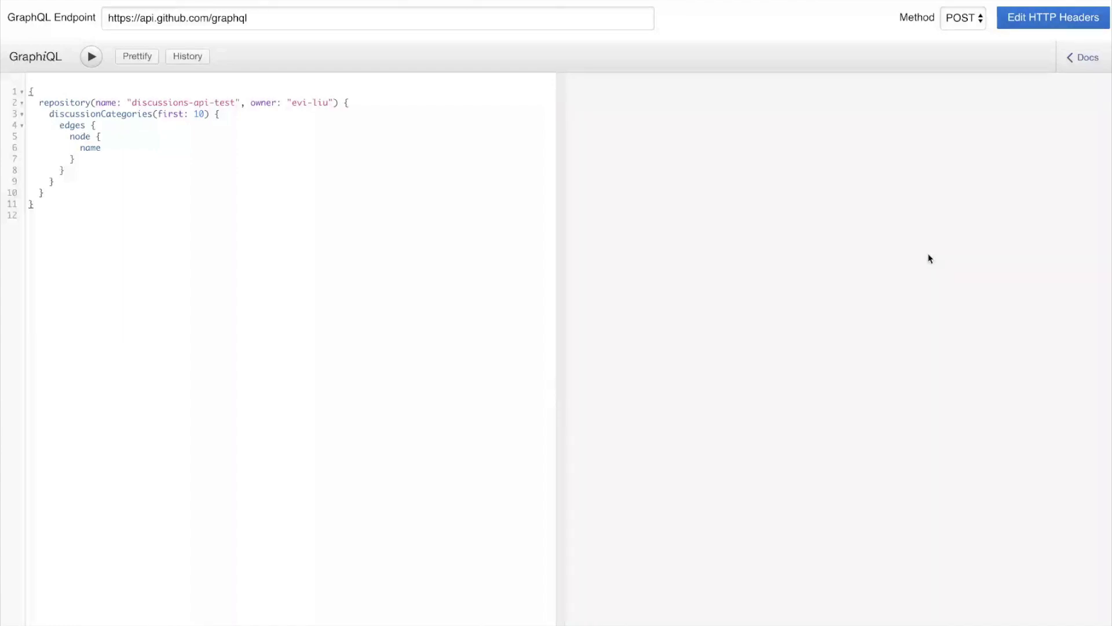
click(1053, 18)
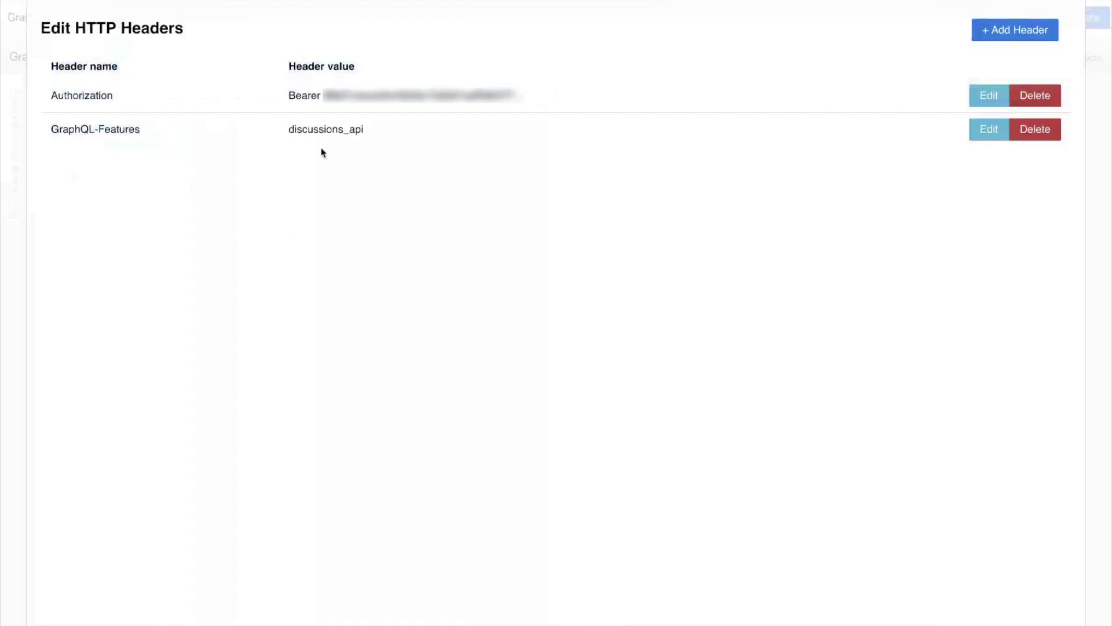
double_click(325, 129)
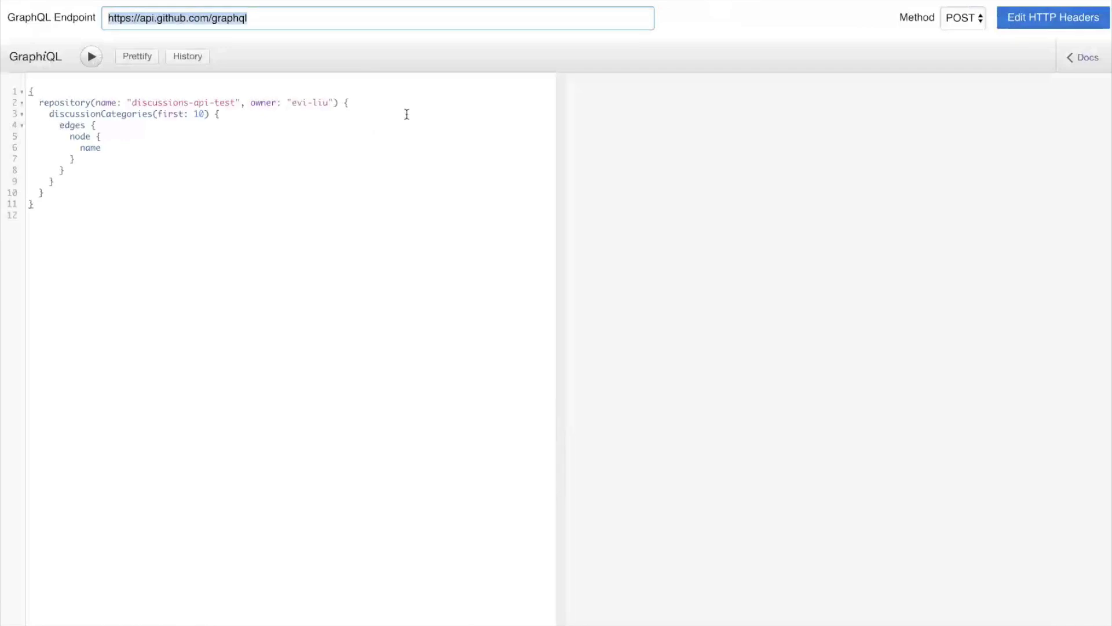
mouse_move(382, 224)
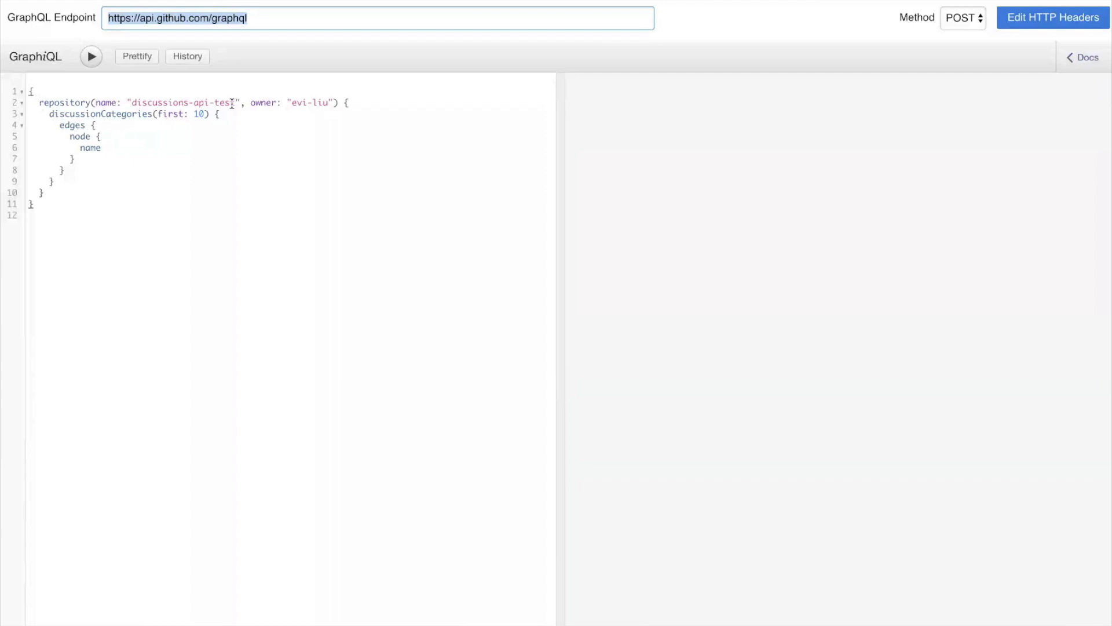
- Add id and isAnswerable fields under name in the categories query and run it
double_click(183, 103)
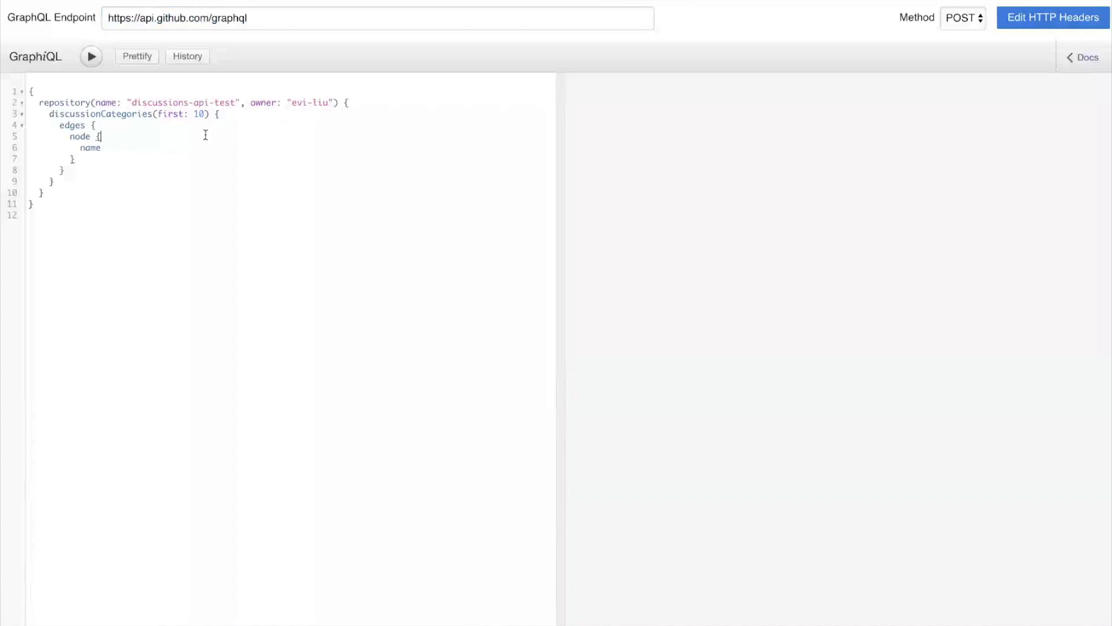
double_click(174, 114)
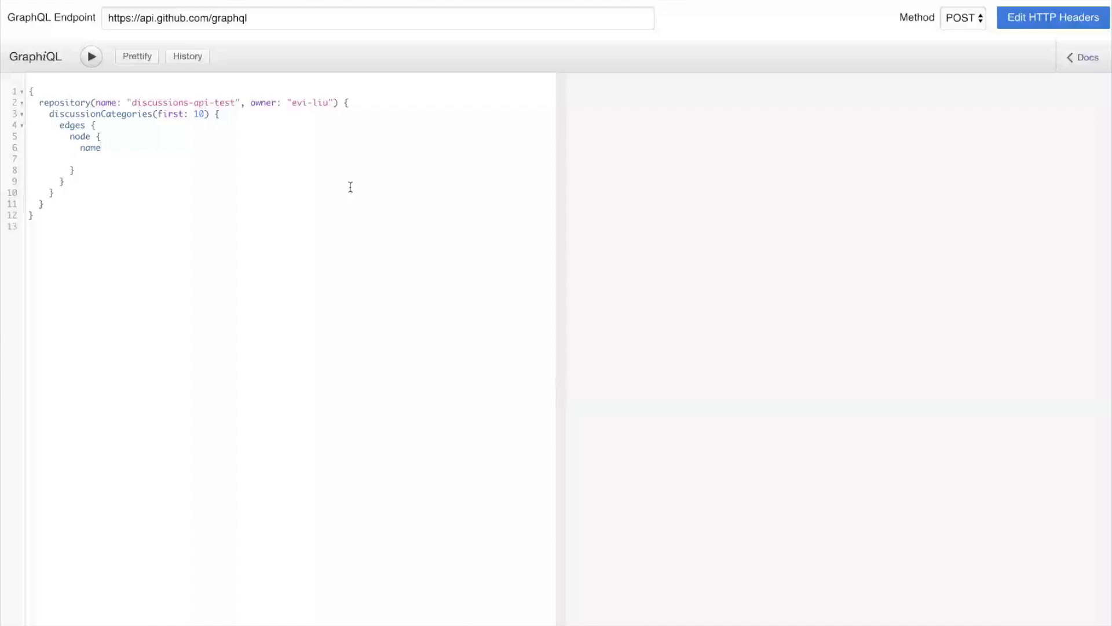
text(id)
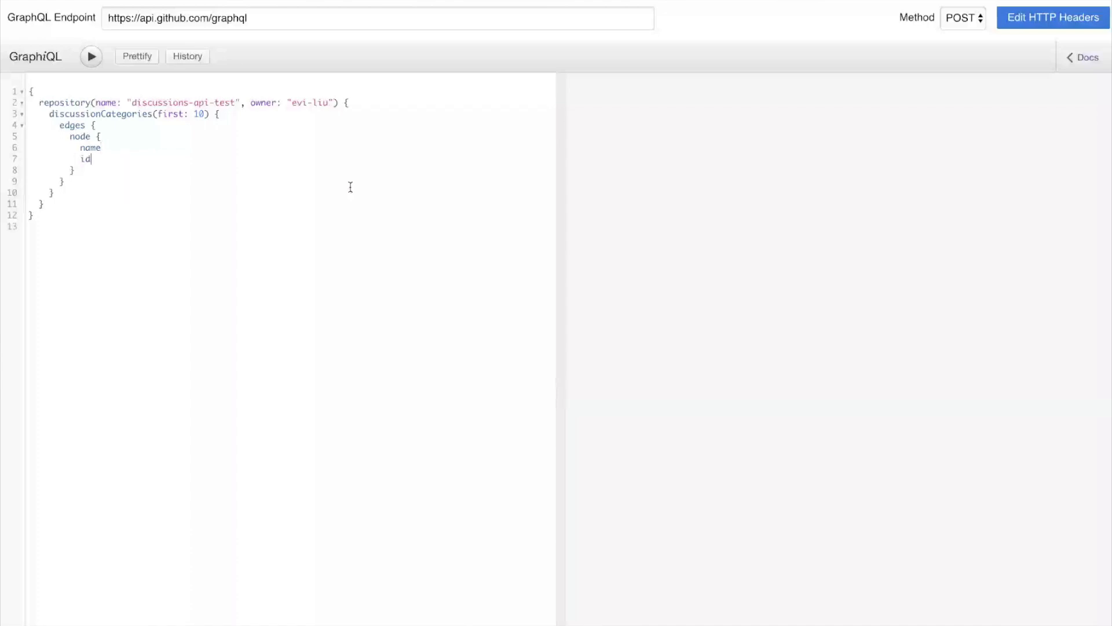
text(isAnswerable)
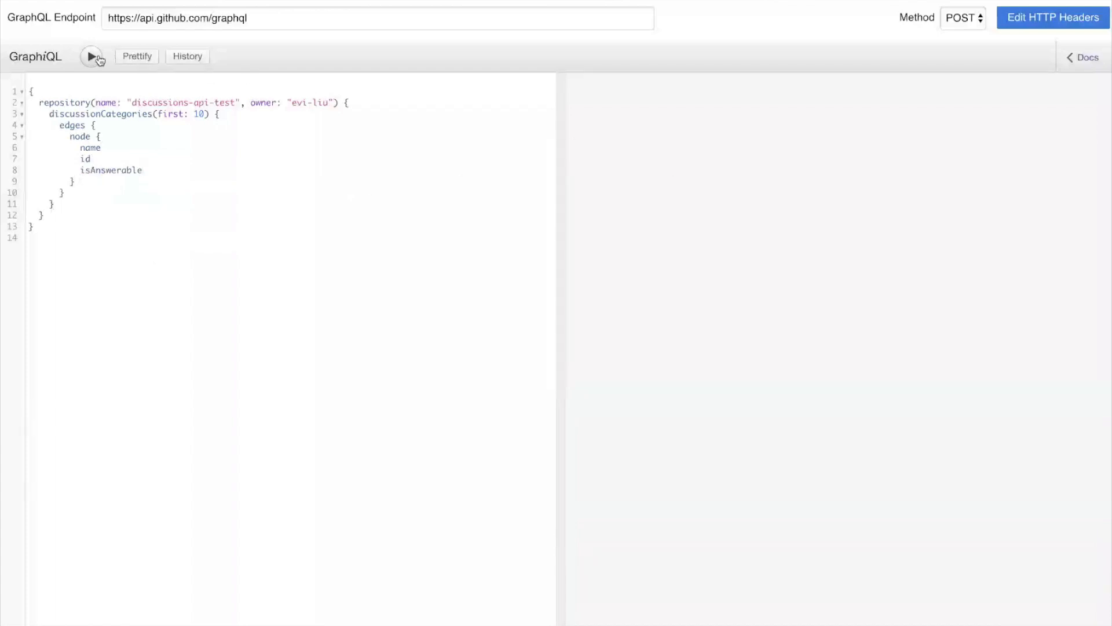
click(91, 57)
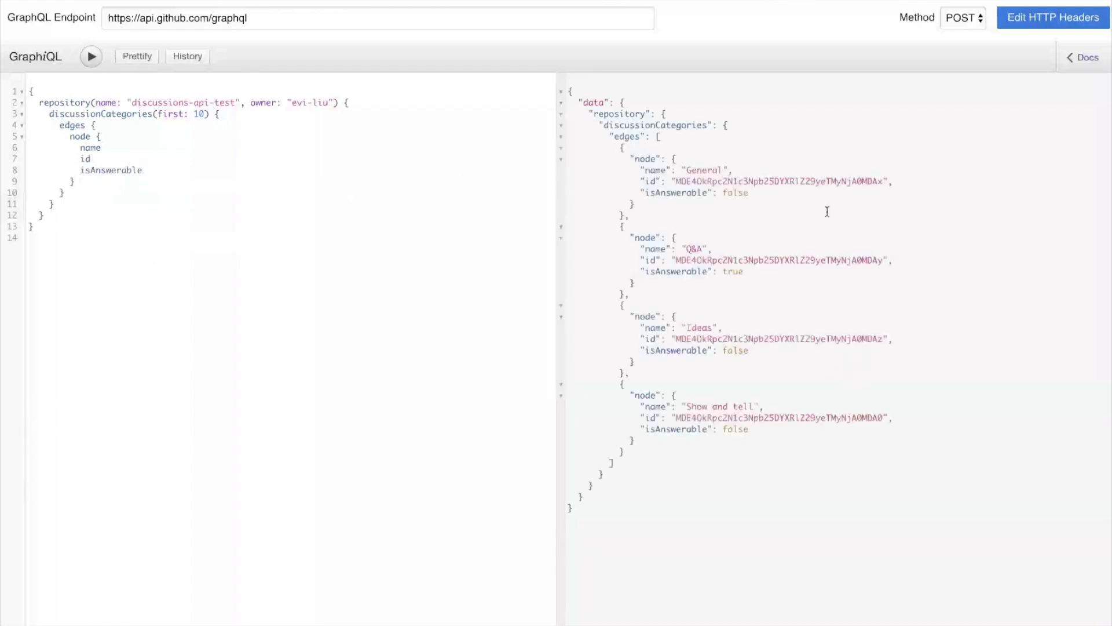
mouse_move(793, 166)
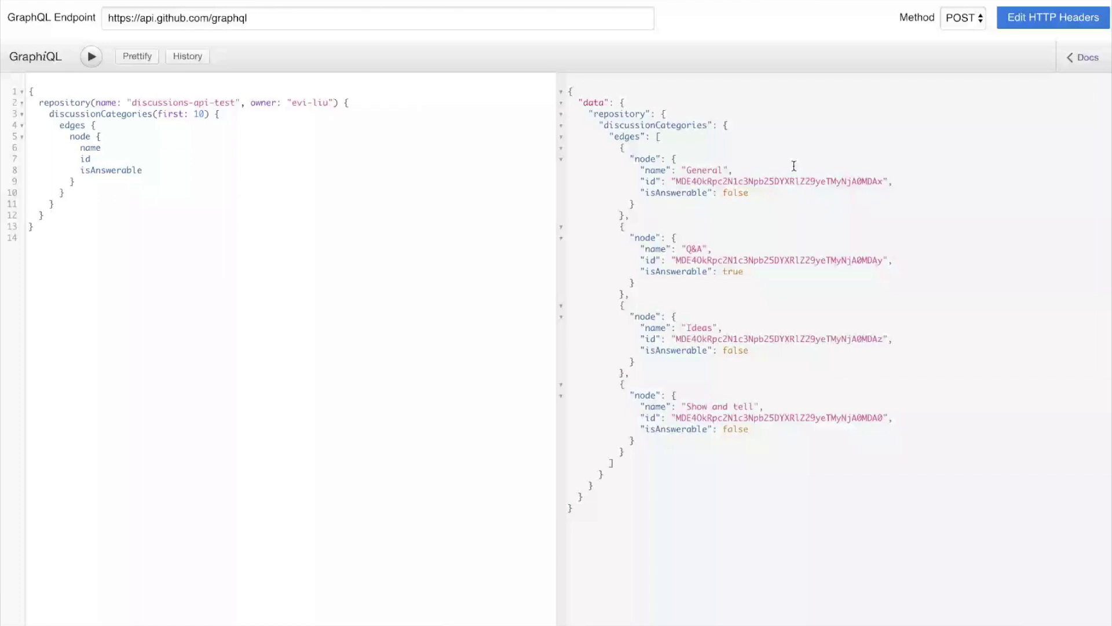
mouse_move(728, 176)
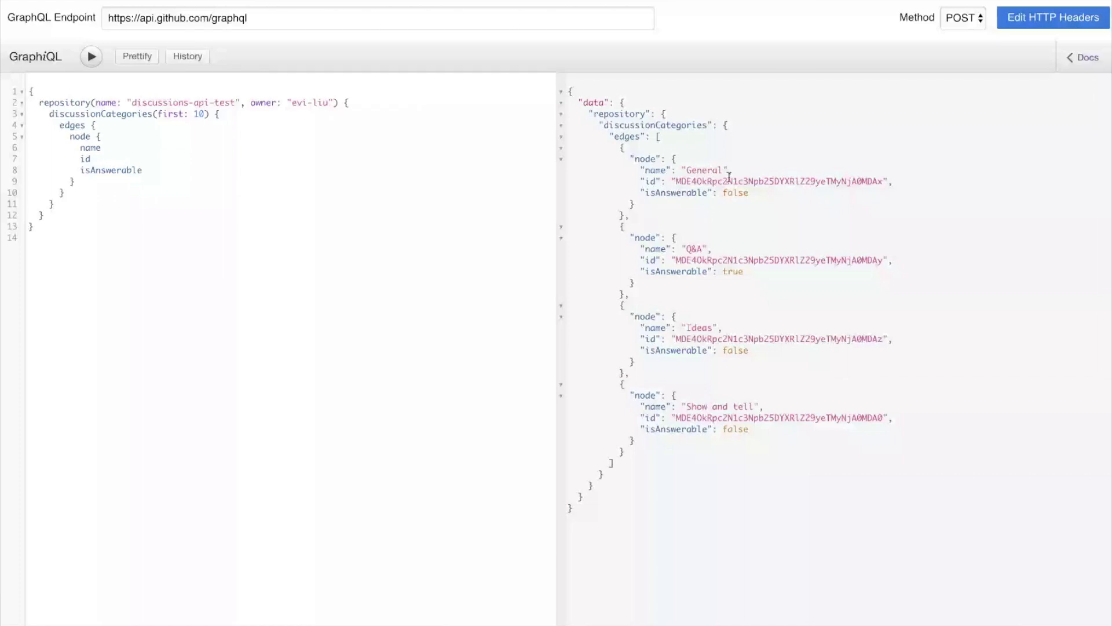
mouse_move(755, 196)
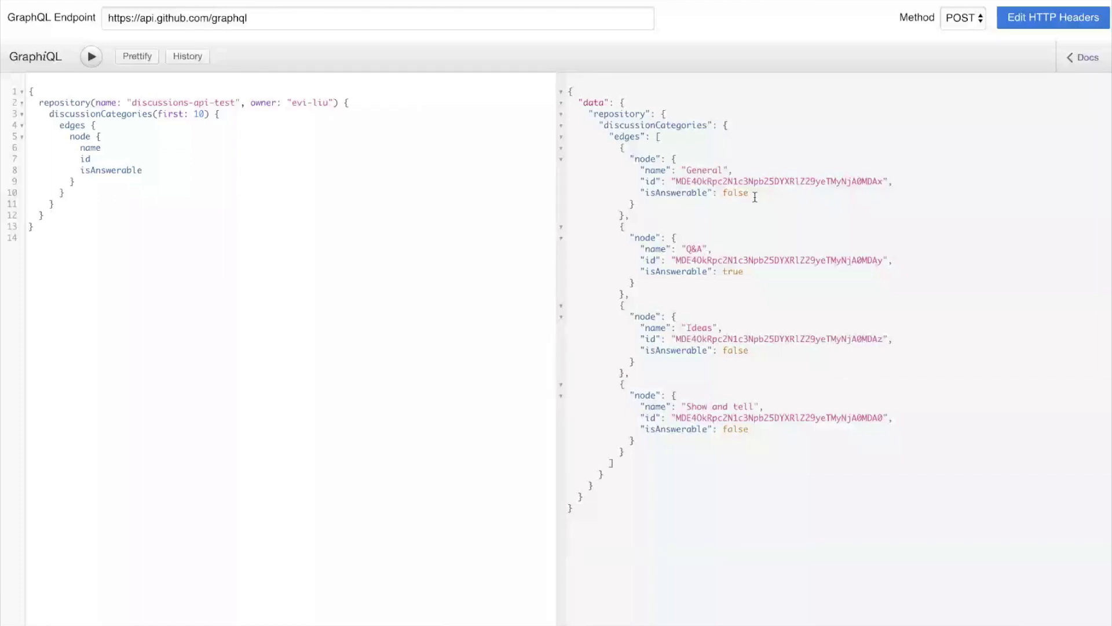
- Inspect the results: Q&A answerable true, the Ideas category, and Show and tell's flag
double_click(736, 192)
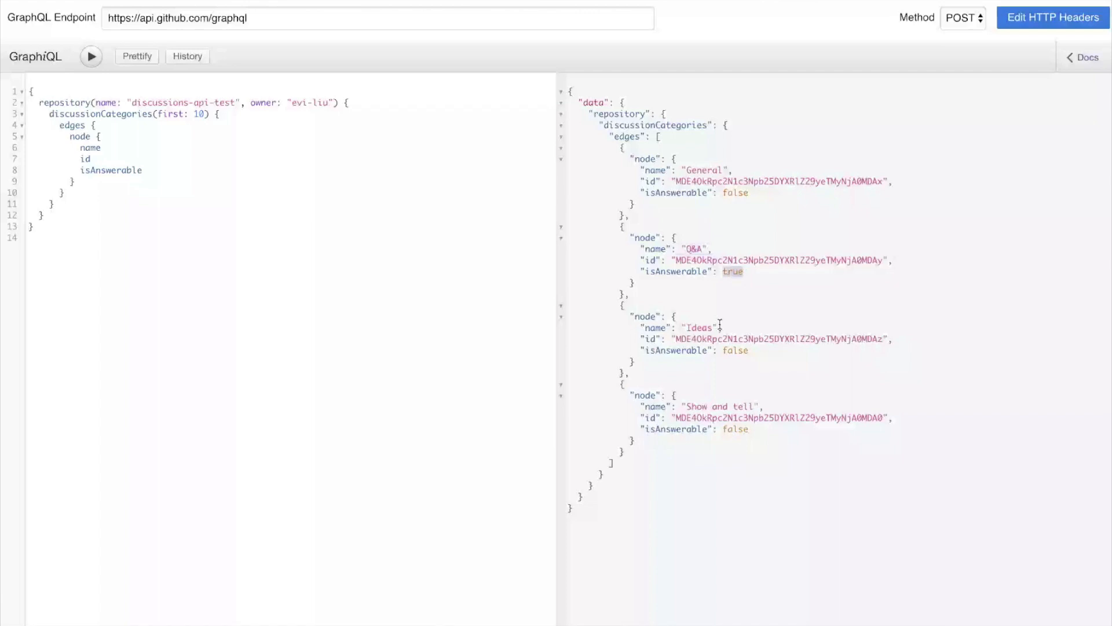
double_click(699, 327)
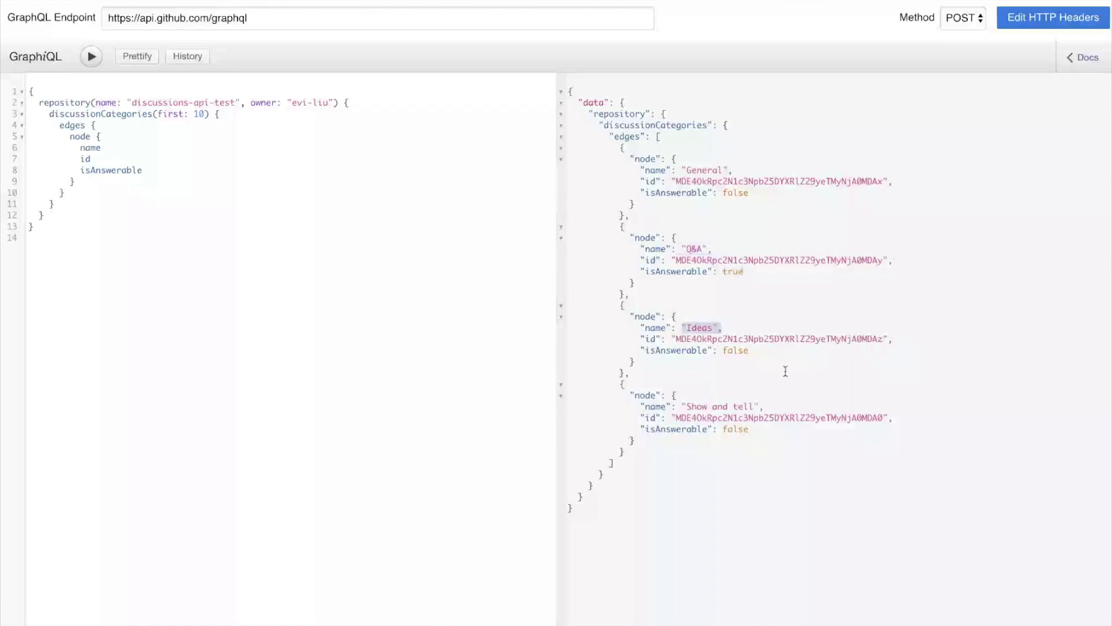
double_click(723, 405)
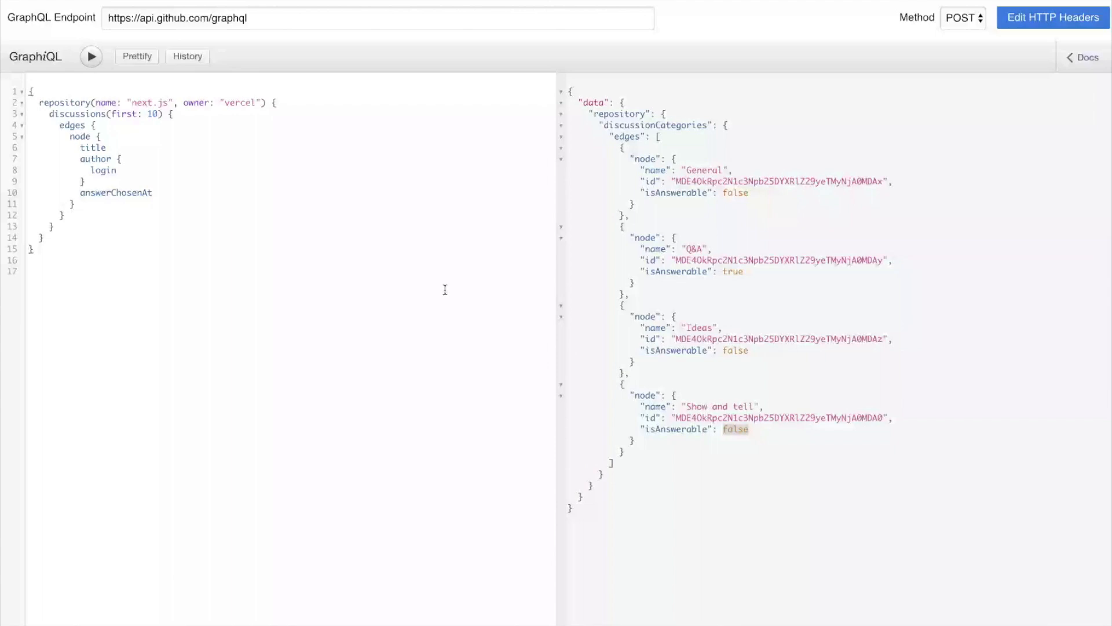
- Change the Next.js discussions query to first: 20 and run it
click(33, 249)
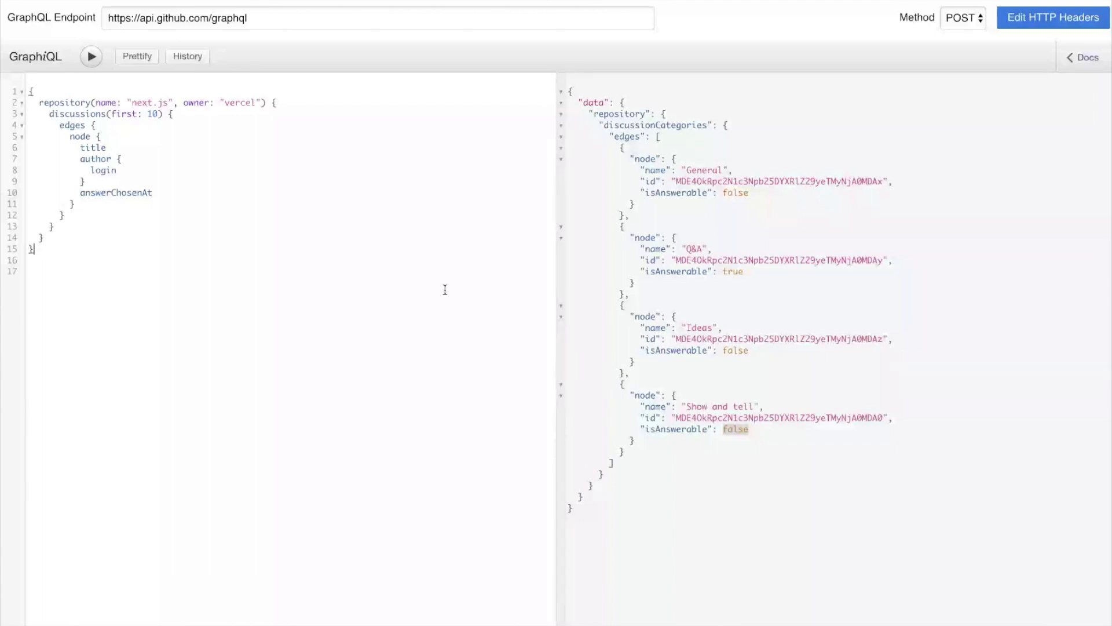
mouse_move(257, 95)
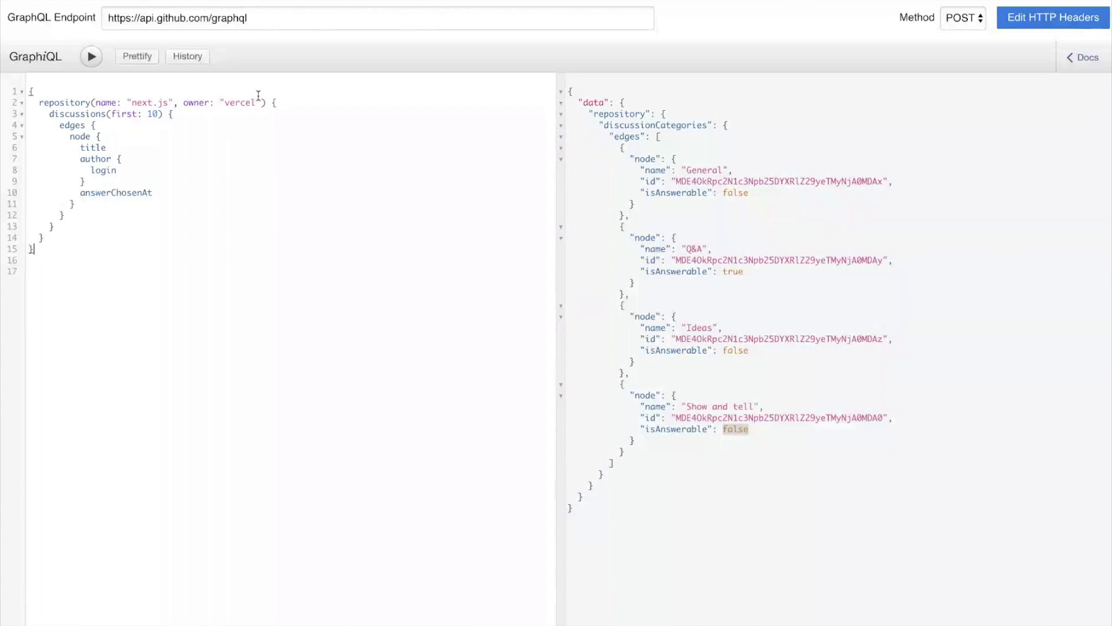
double_click(149, 102)
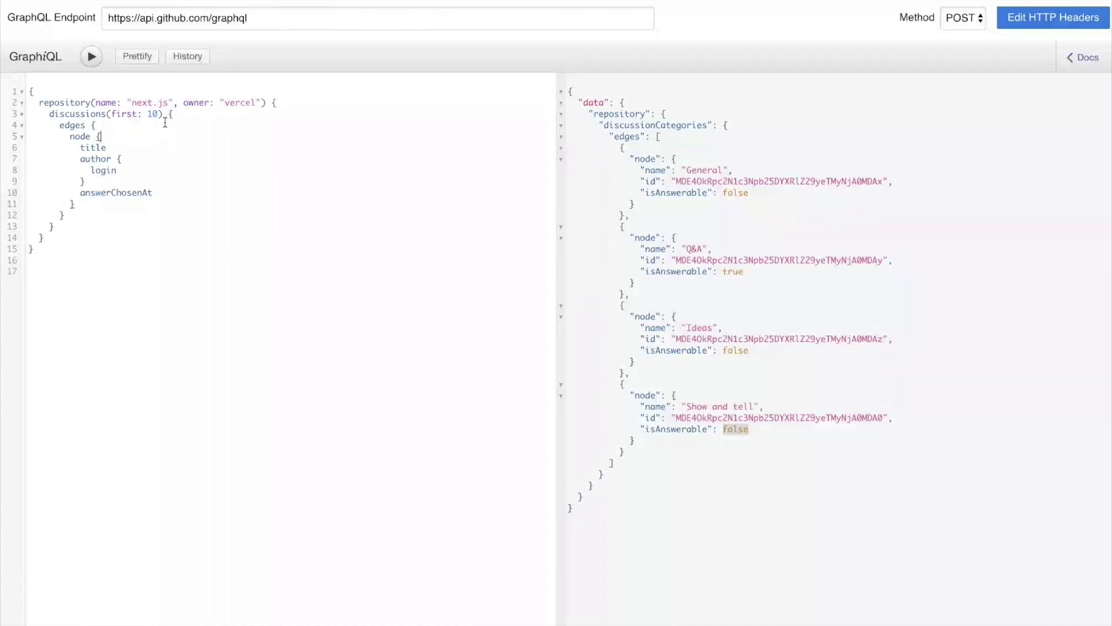
text(2)
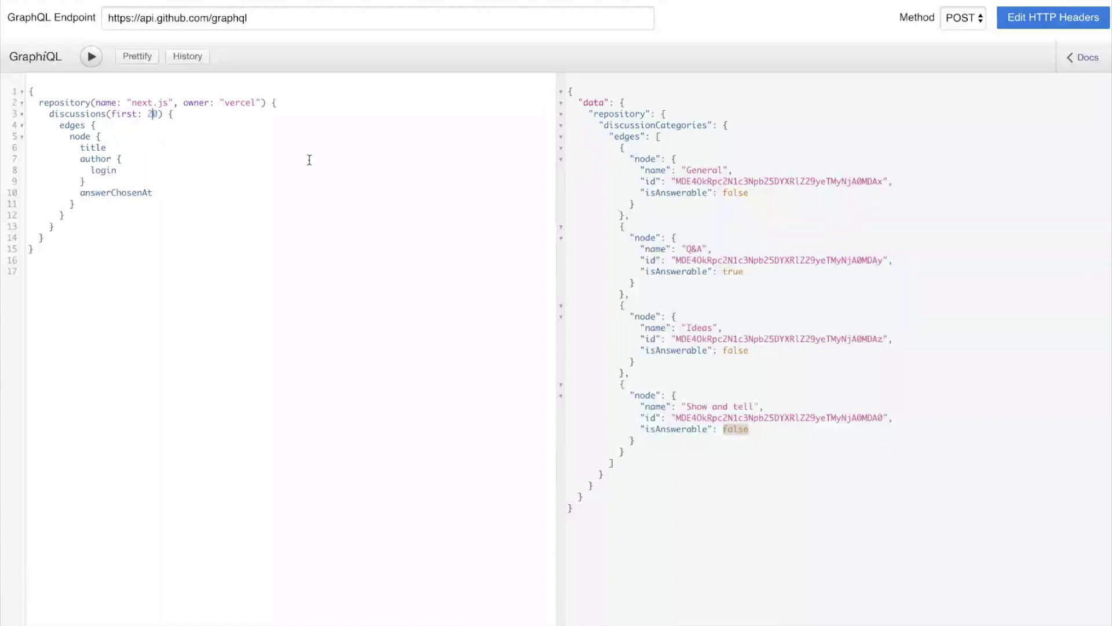
mouse_move(277, 196)
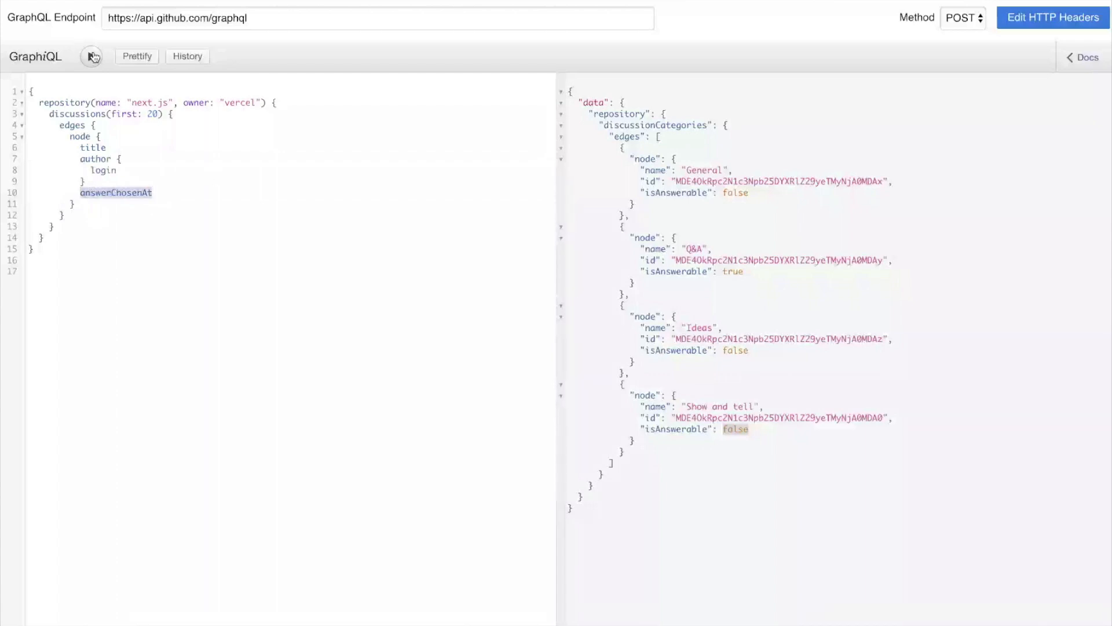
click(91, 57)
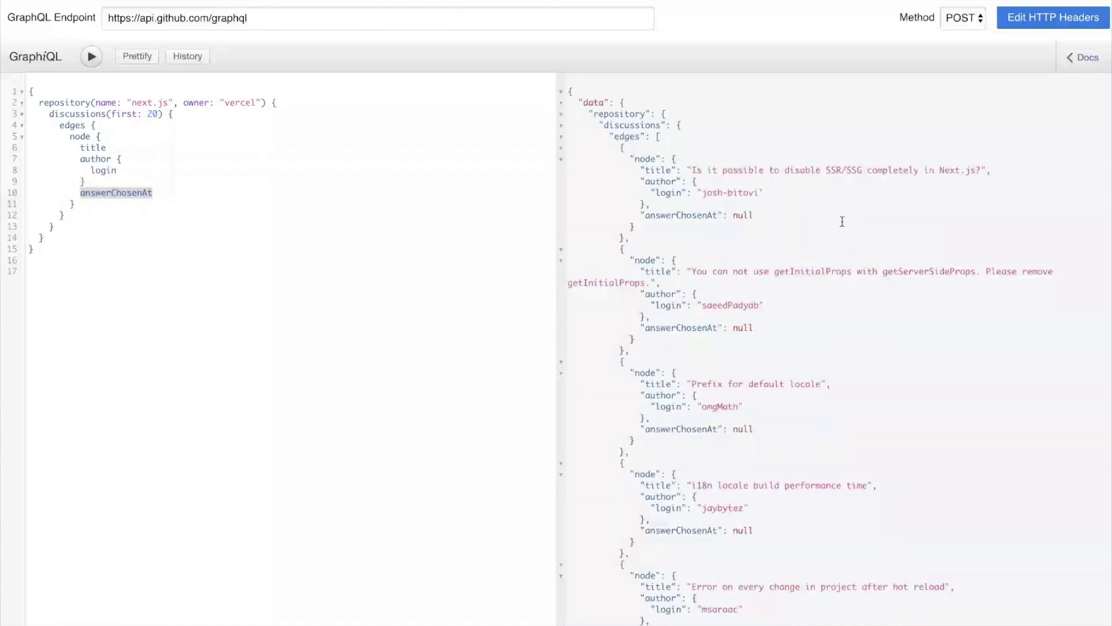
mouse_move(797, 307)
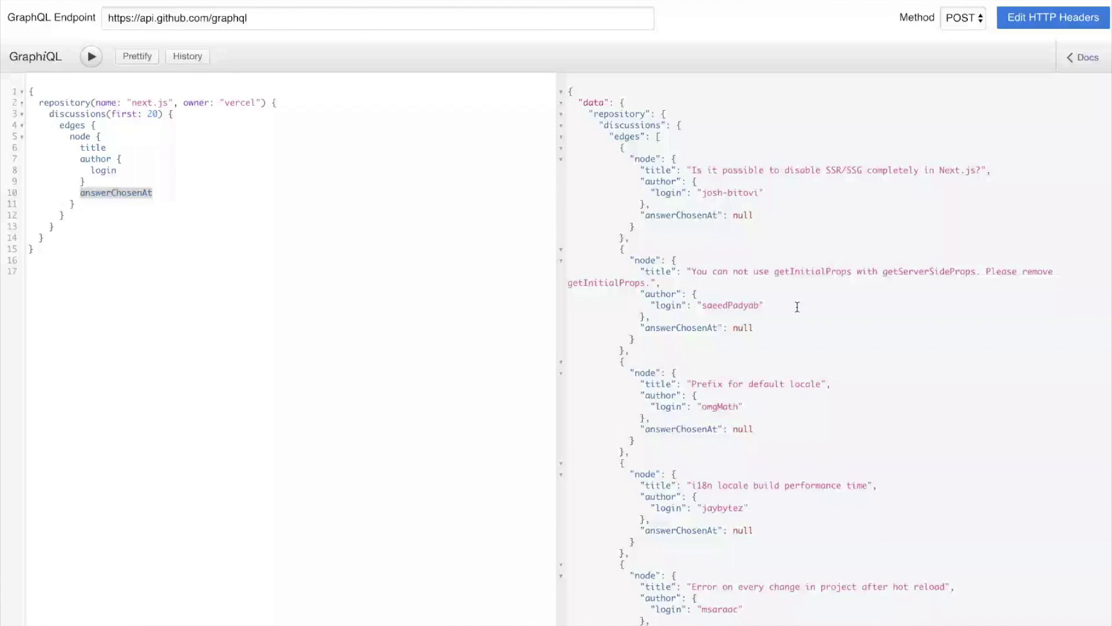
- Scroll through the returned titles, author logins and answer-chosen dates
scroll(down, 3)
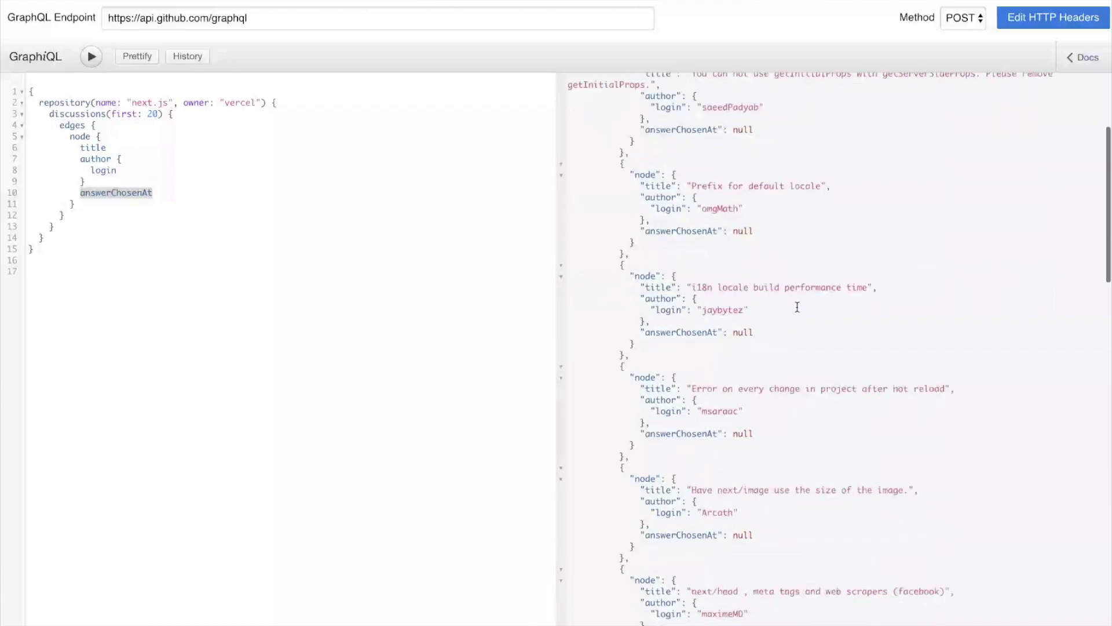
scroll(down, 3)
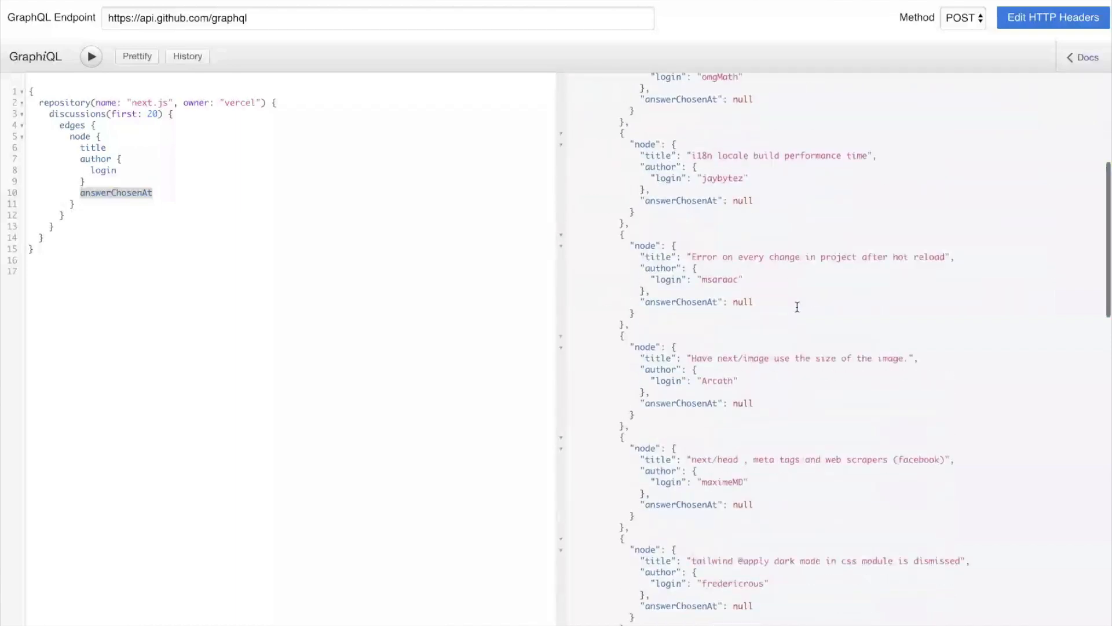
scroll(up, 3)
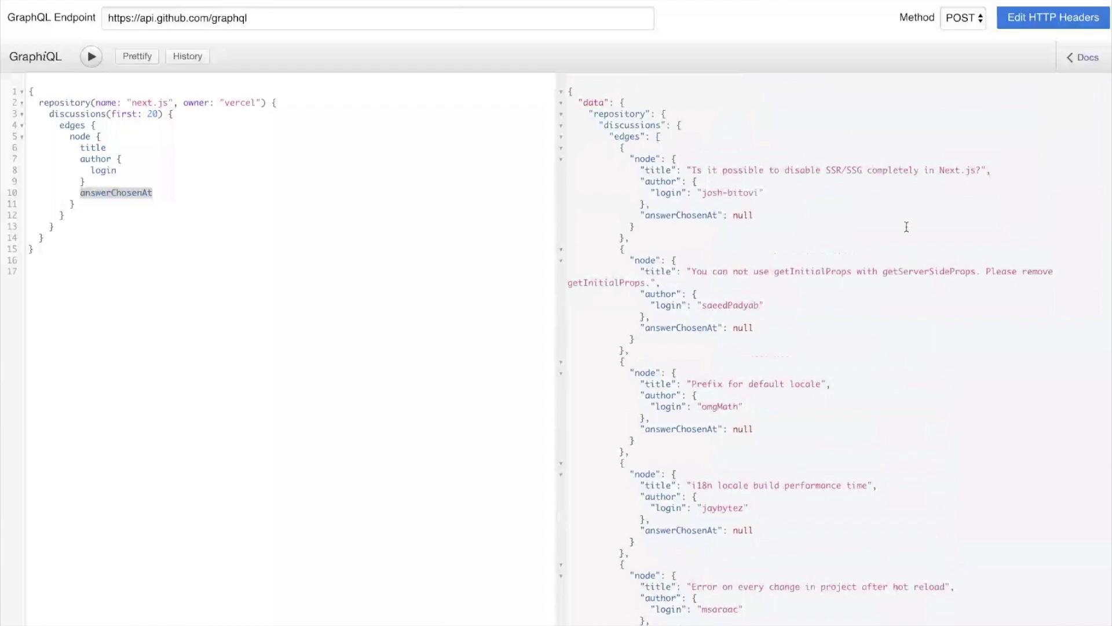
mouse_move(879, 219)
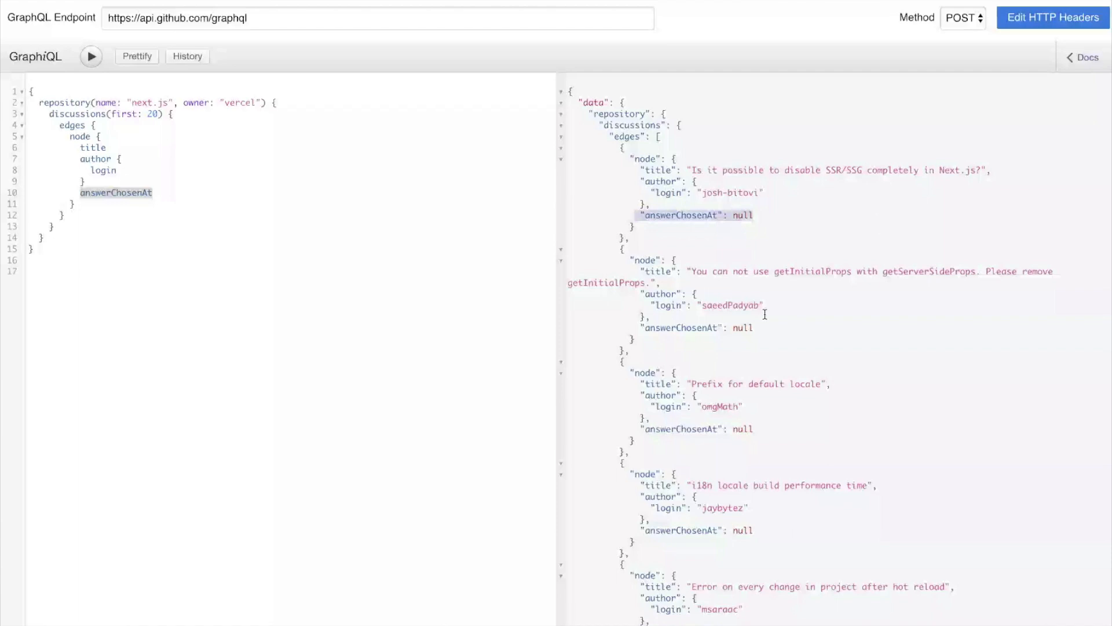
scroll(down, 3)
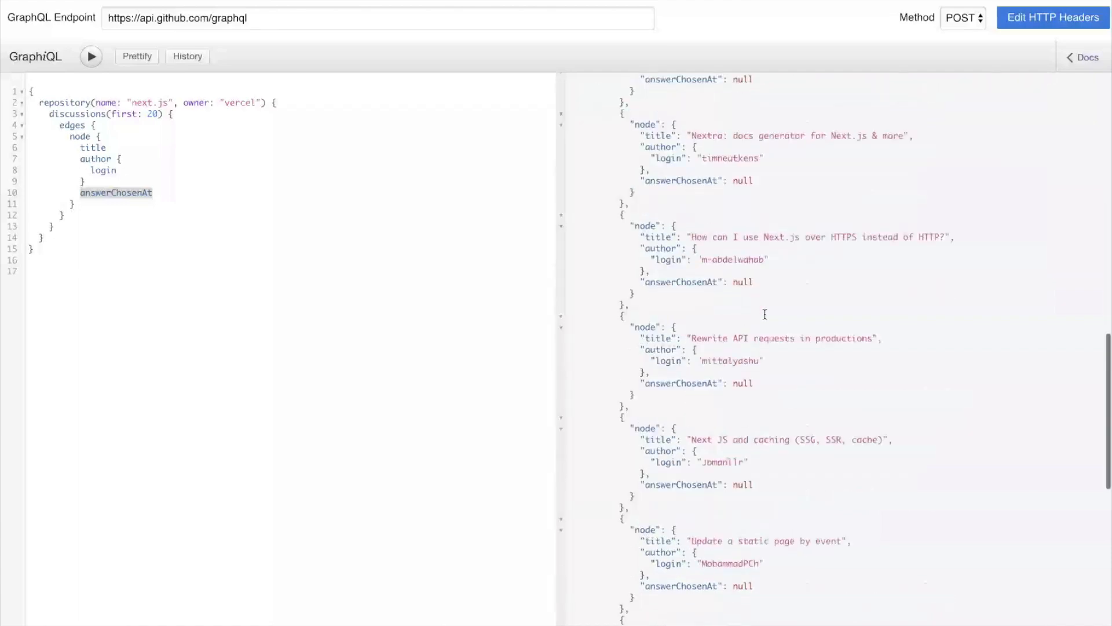
scroll(down, 3)
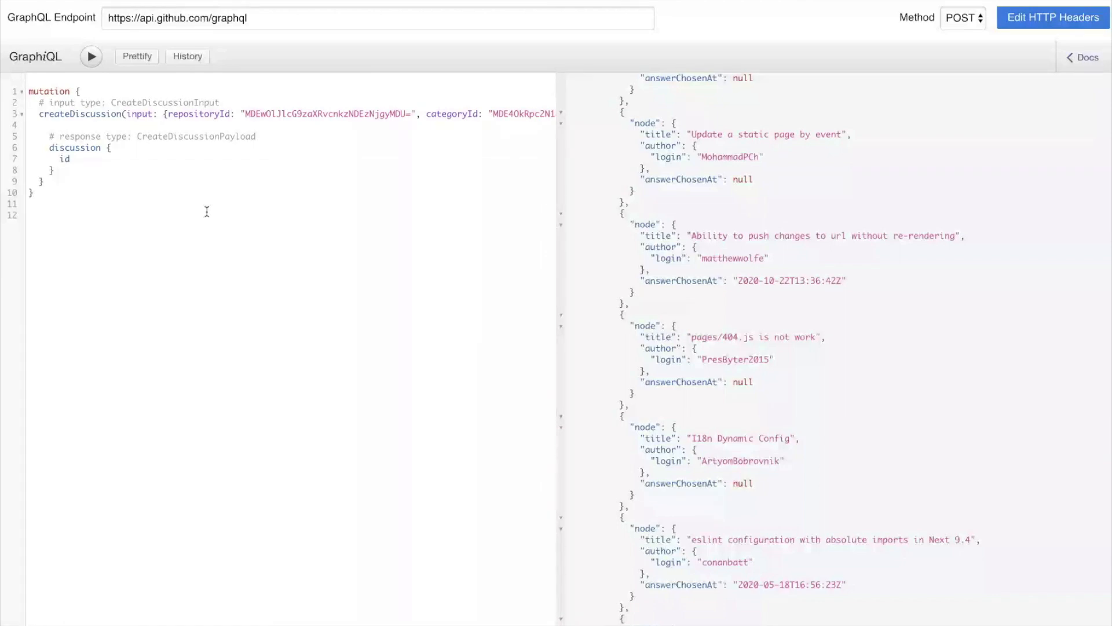
- Set the createDiscussion body to 'Test discussion' and title 'Demo', then run the mutation
click(28, 215)
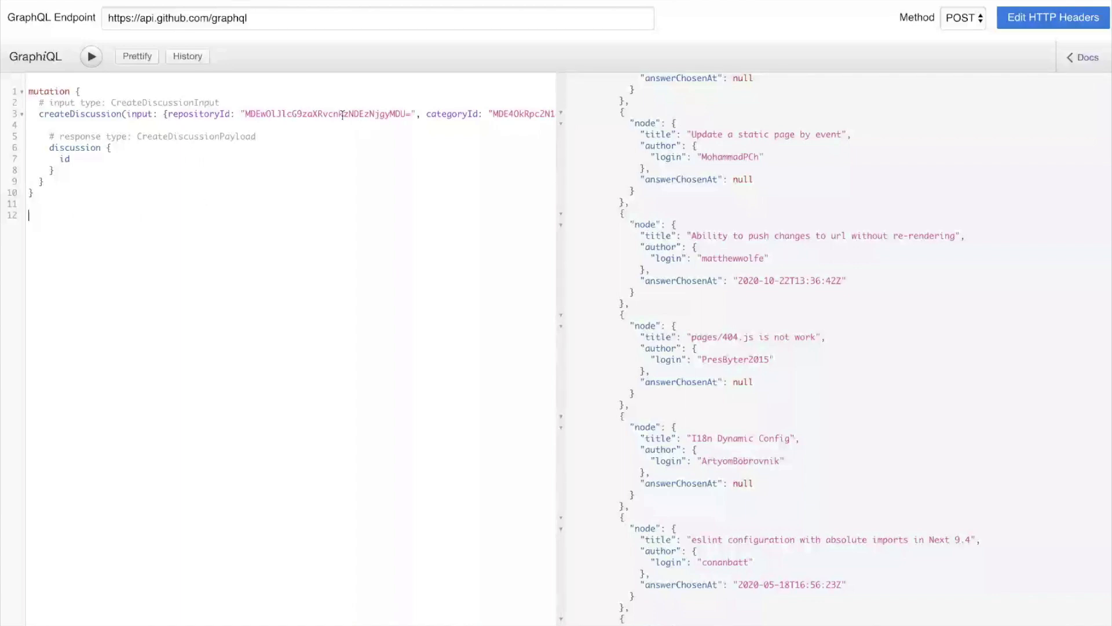
double_click(328, 114)
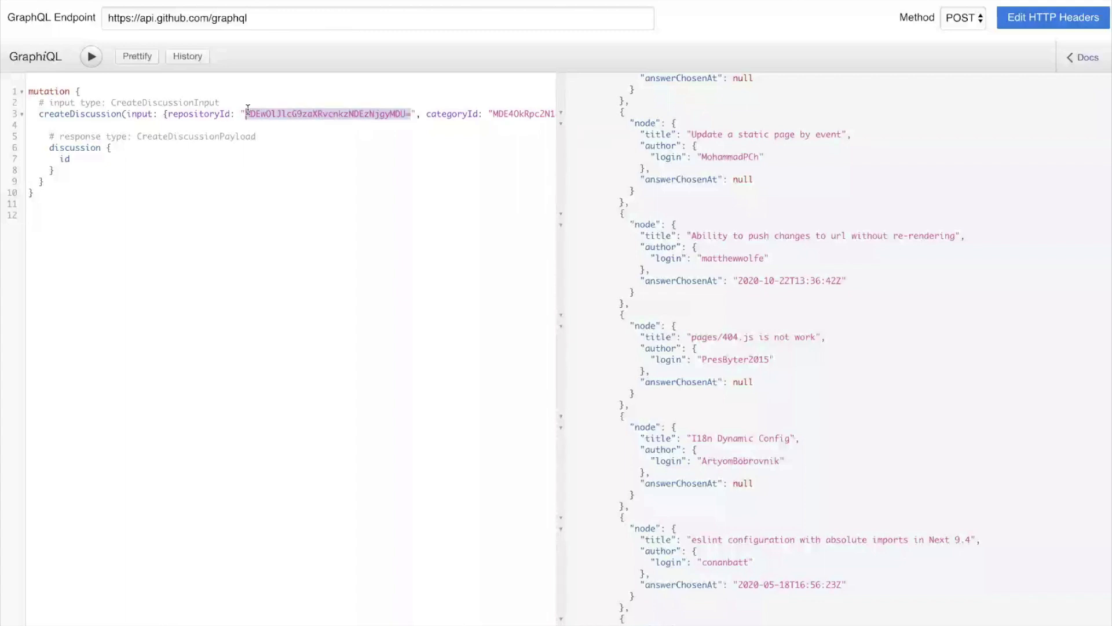
mouse_move(369, 130)
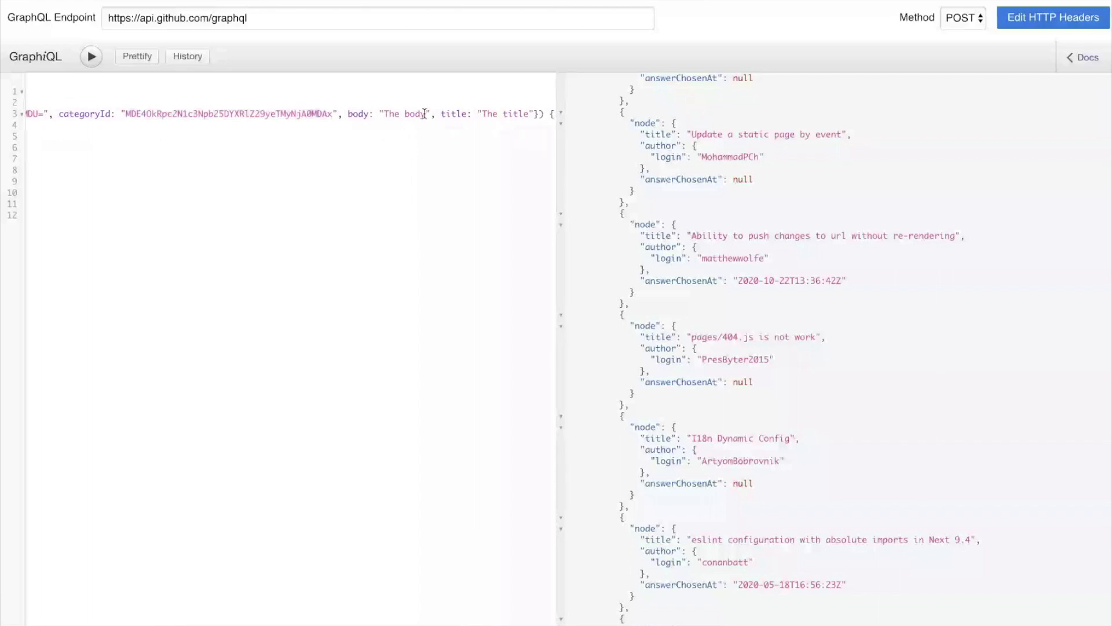
double_click(402, 113)
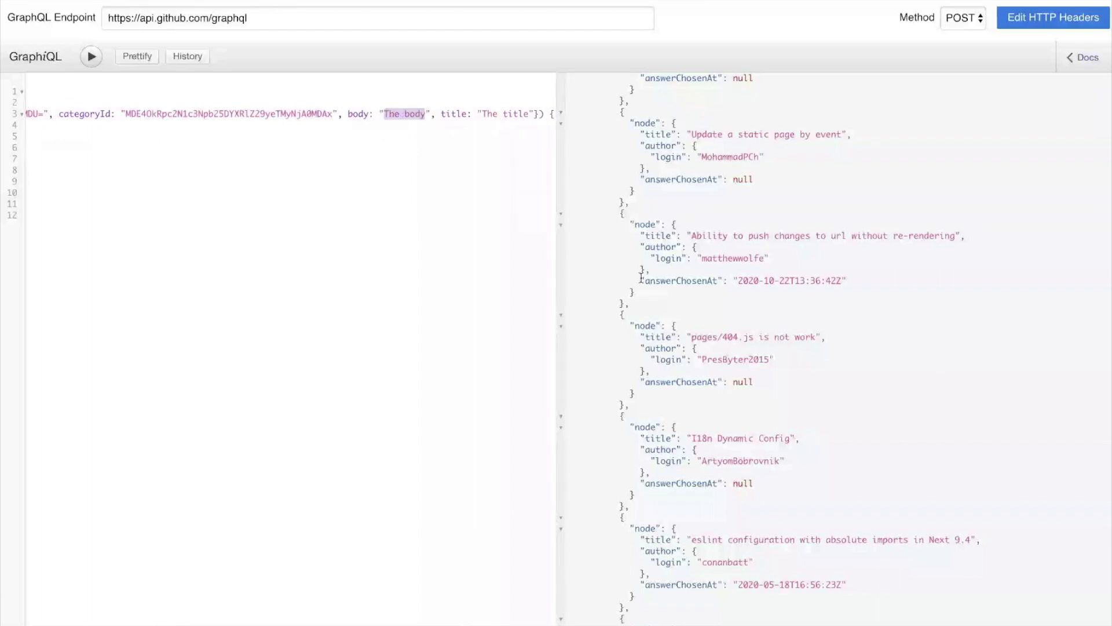
text(Test discuss)
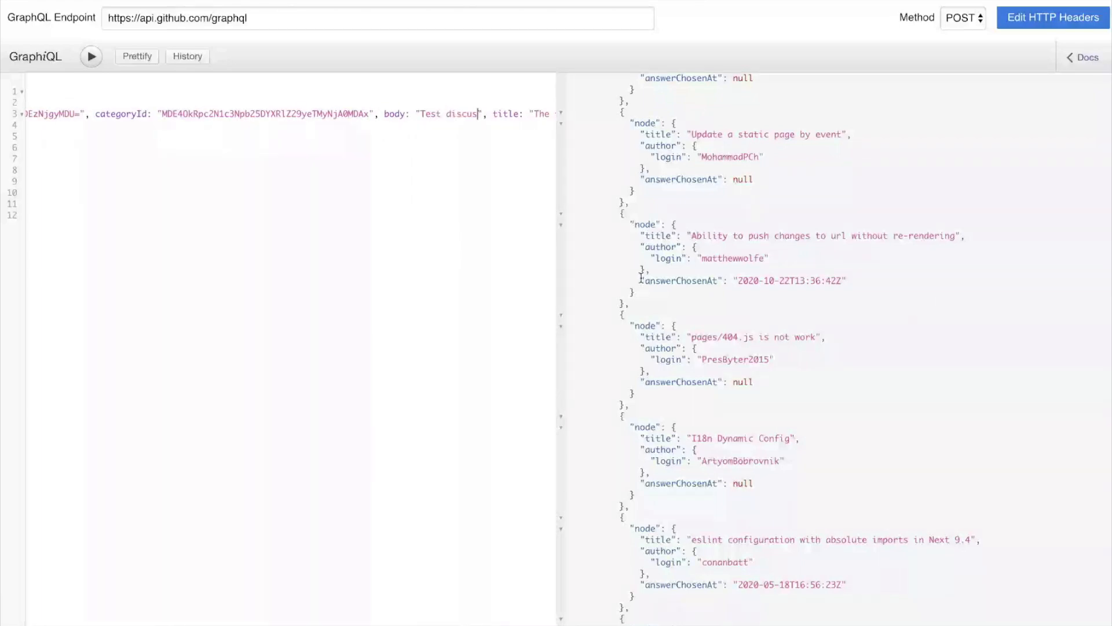
double_click(508, 113)
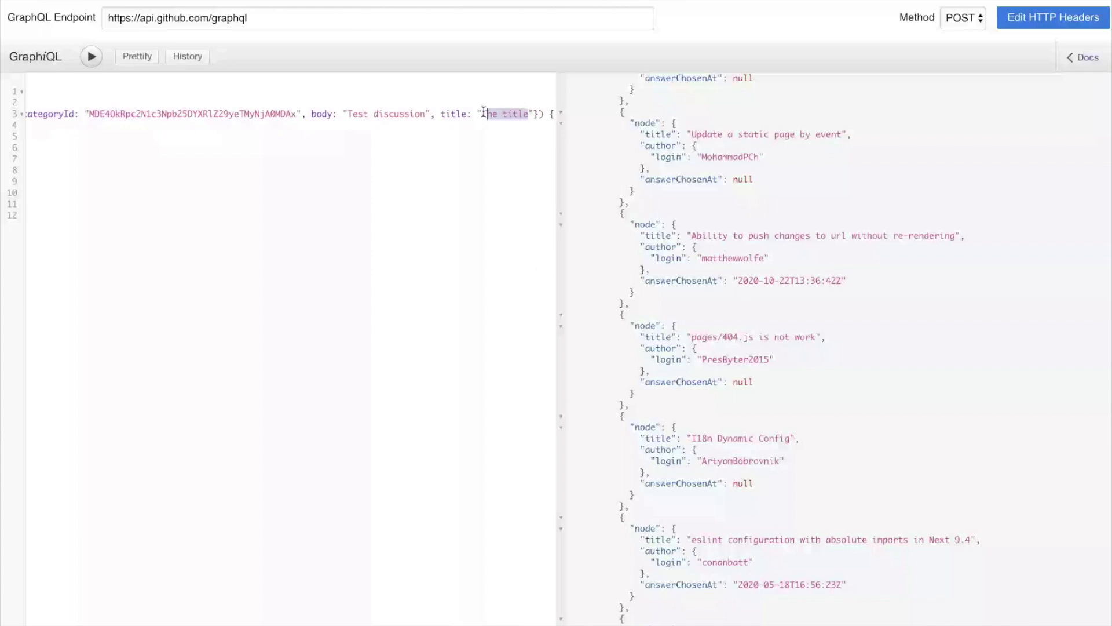
text(Demo)
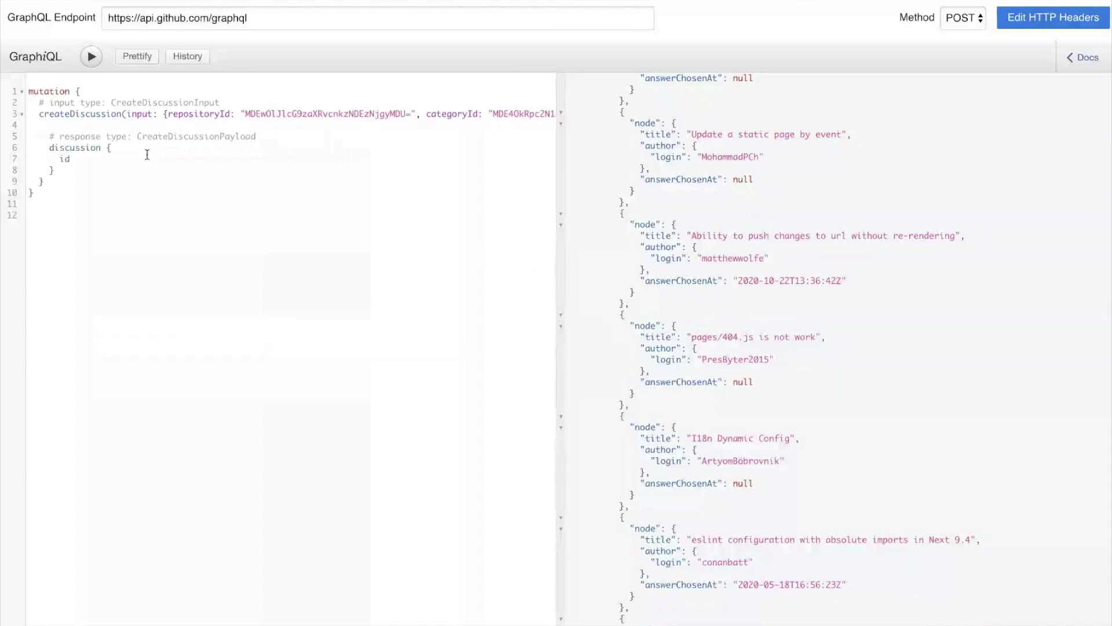
click(91, 56)
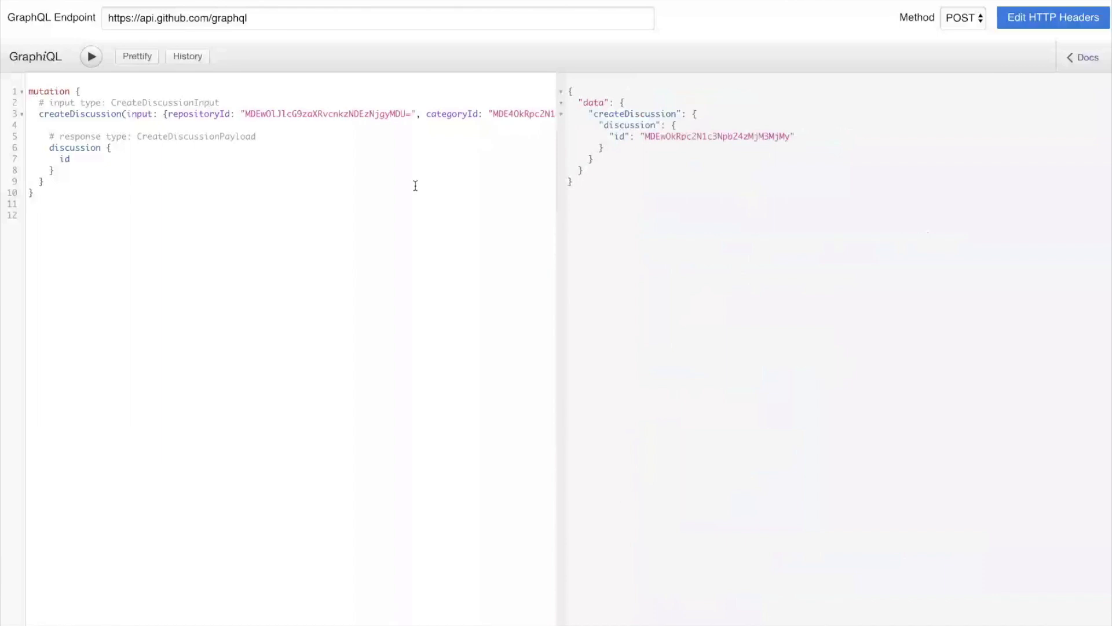
mouse_move(709, 175)
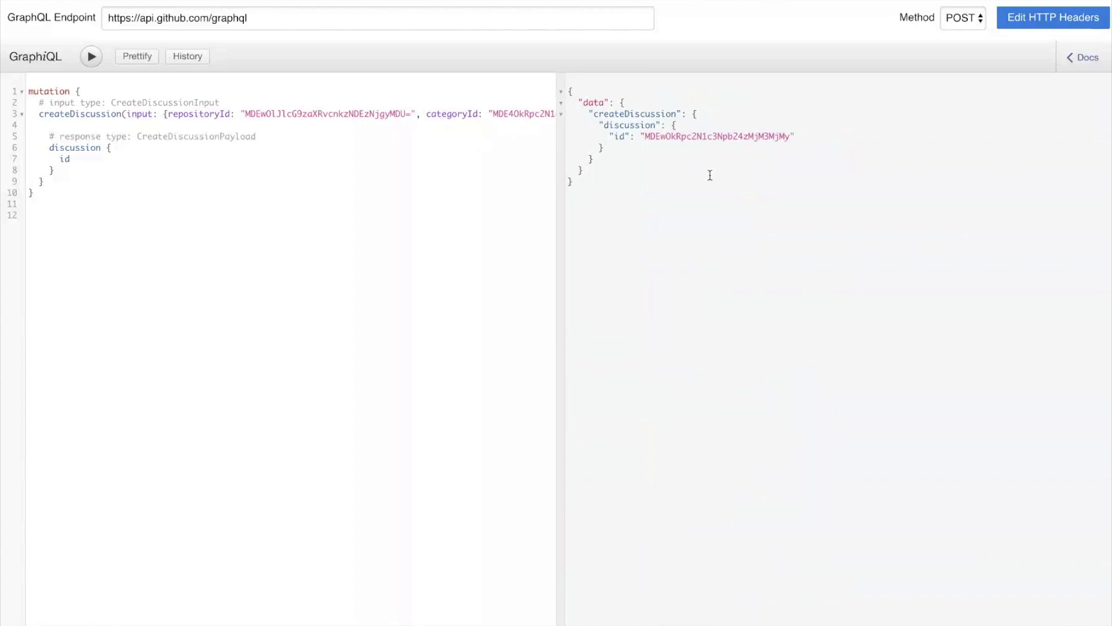
mouse_move(815, 268)
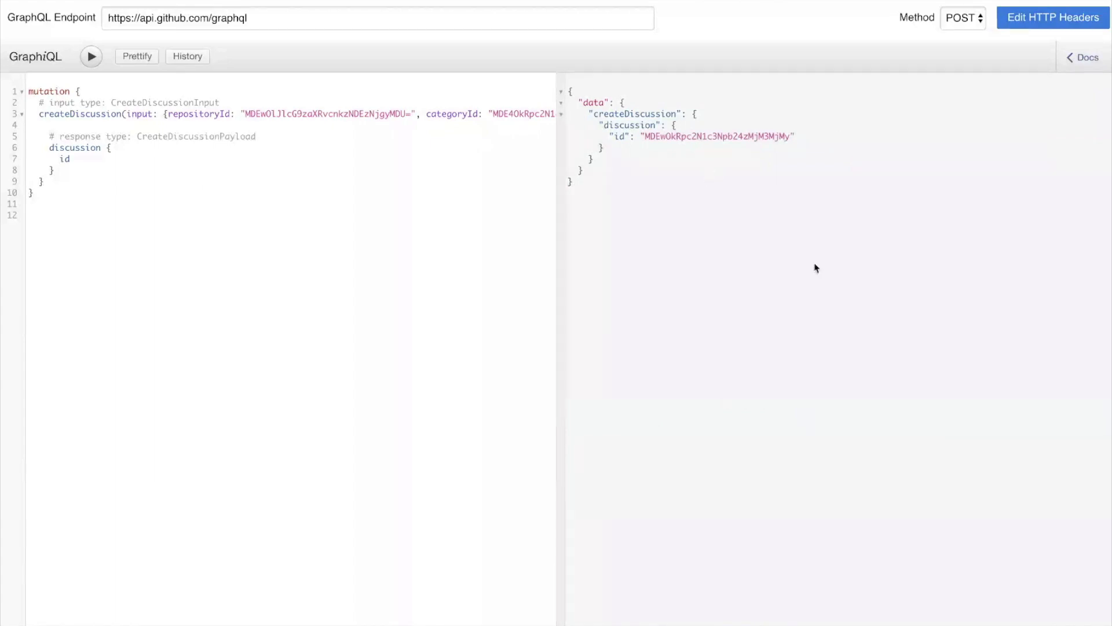